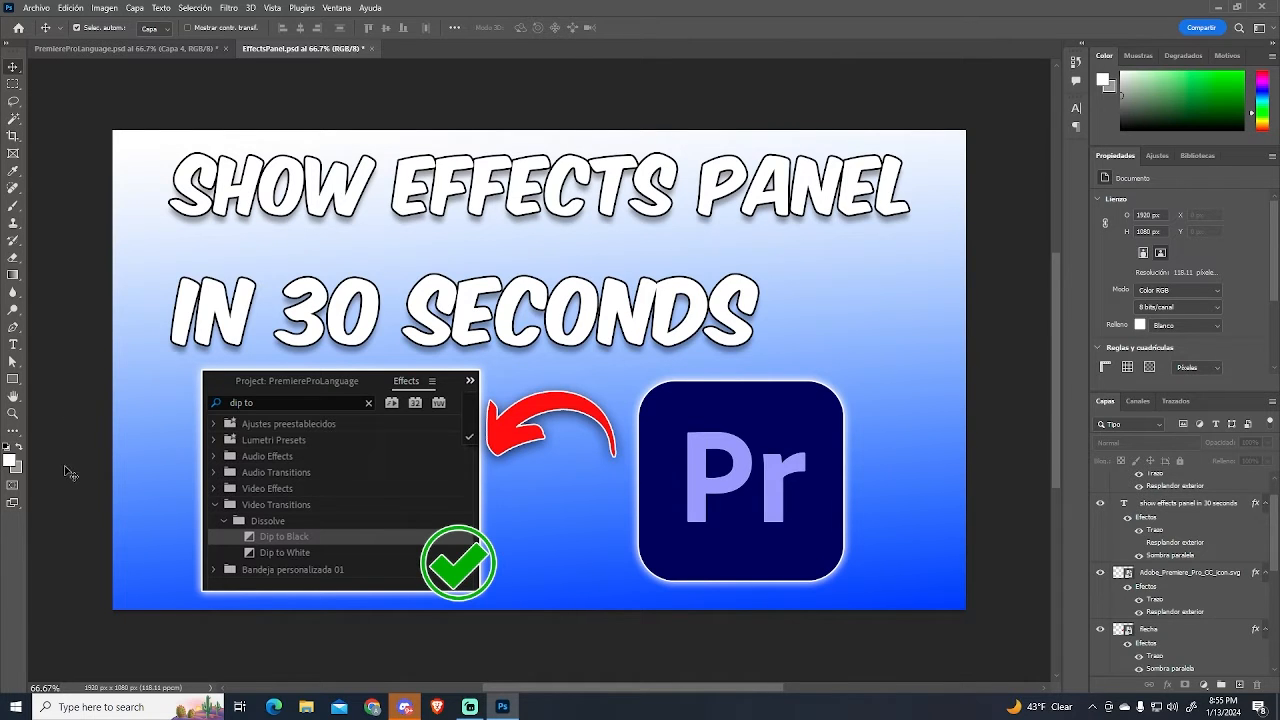
mouse_move(78, 153)
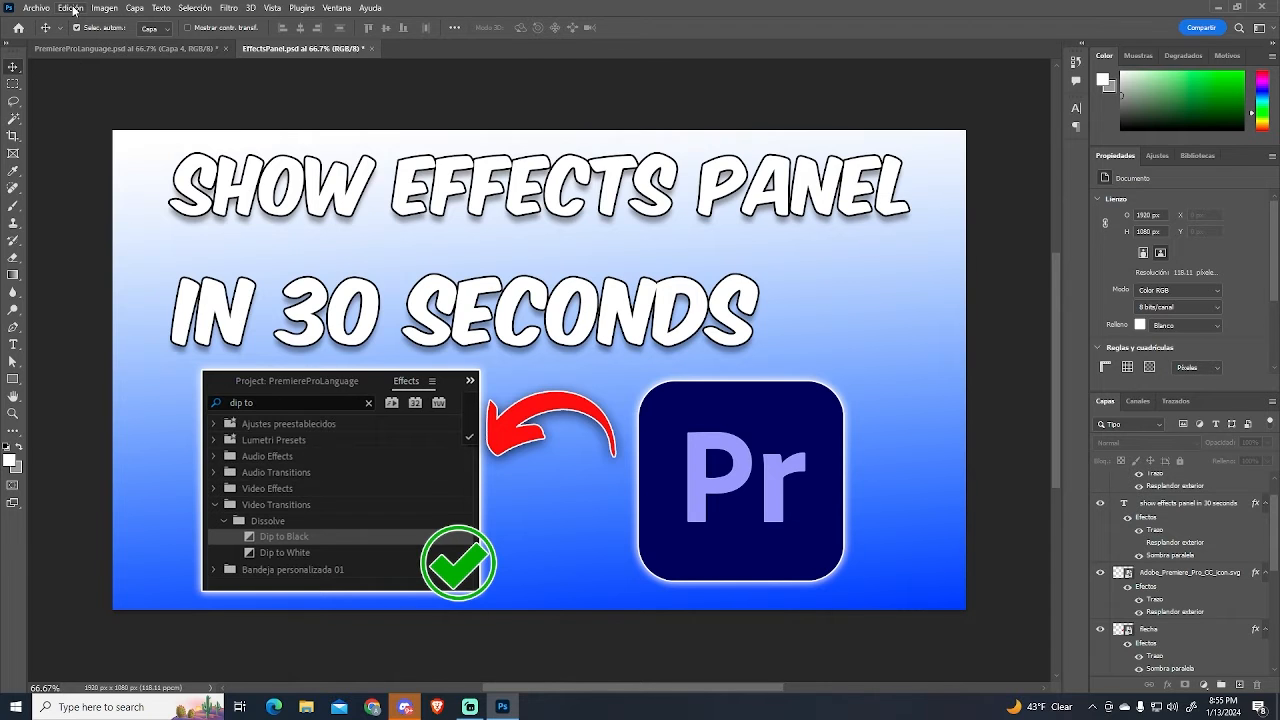
- Confirm the Interfaz preferences list only Español as interface language, then cancel
left_click(70, 8)
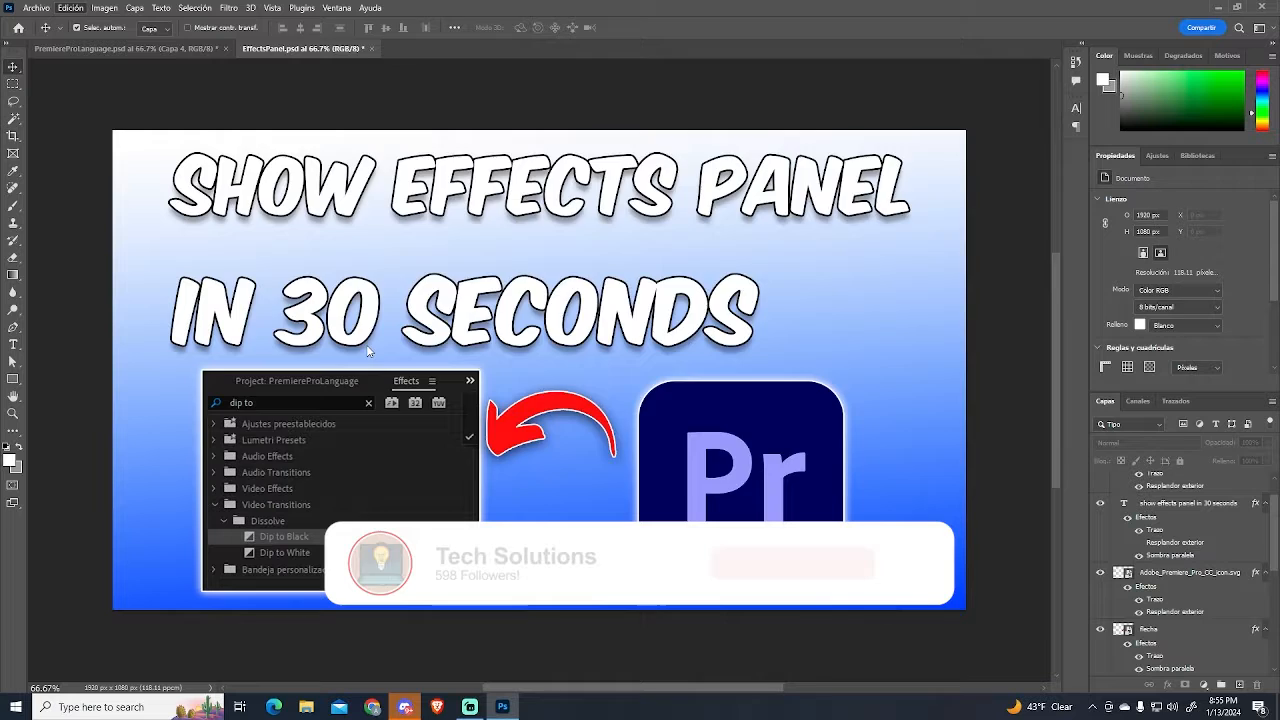
left_click(69, 7)
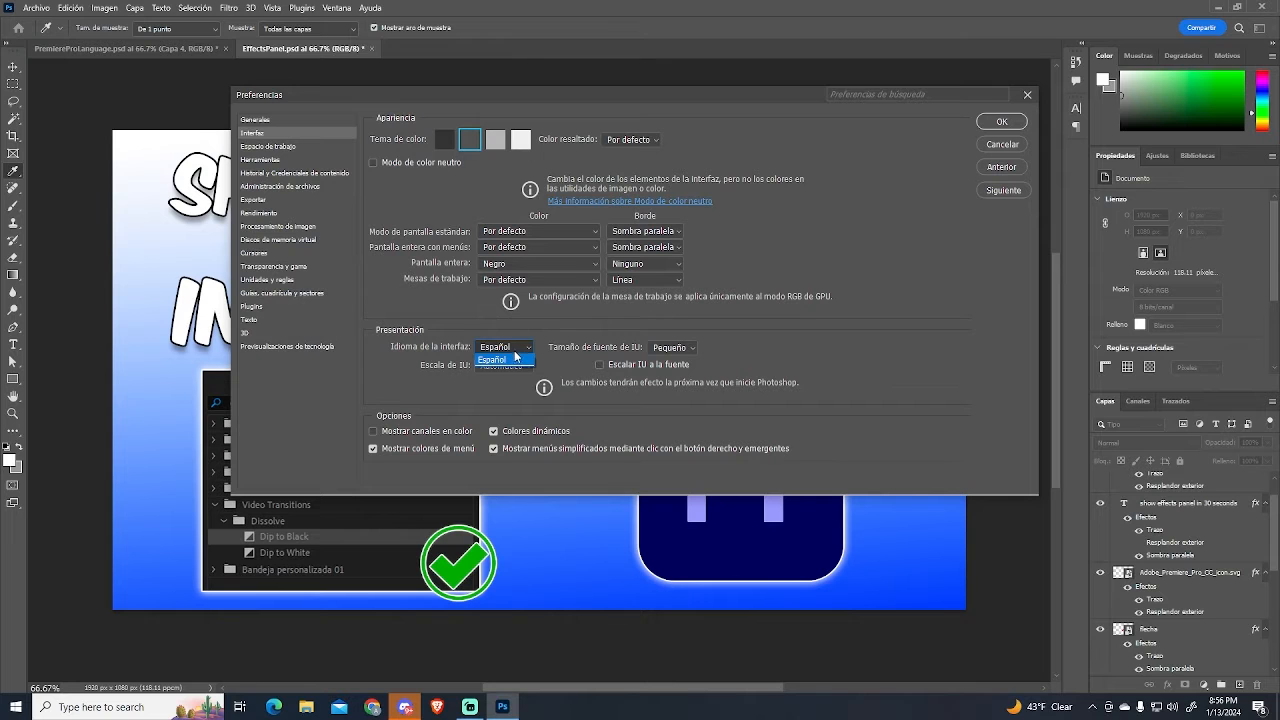
left_click(1001, 121)
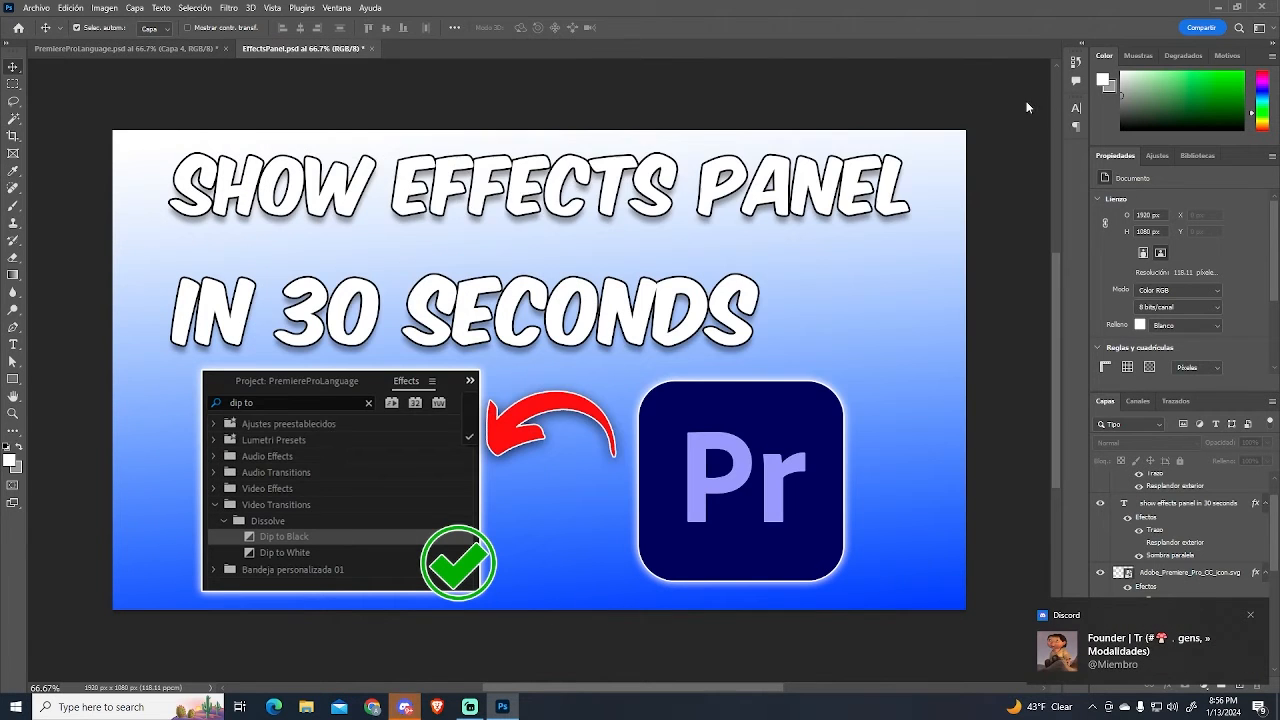
- Close Photoshop and open the file location of its Start search result
left_click(468, 707)
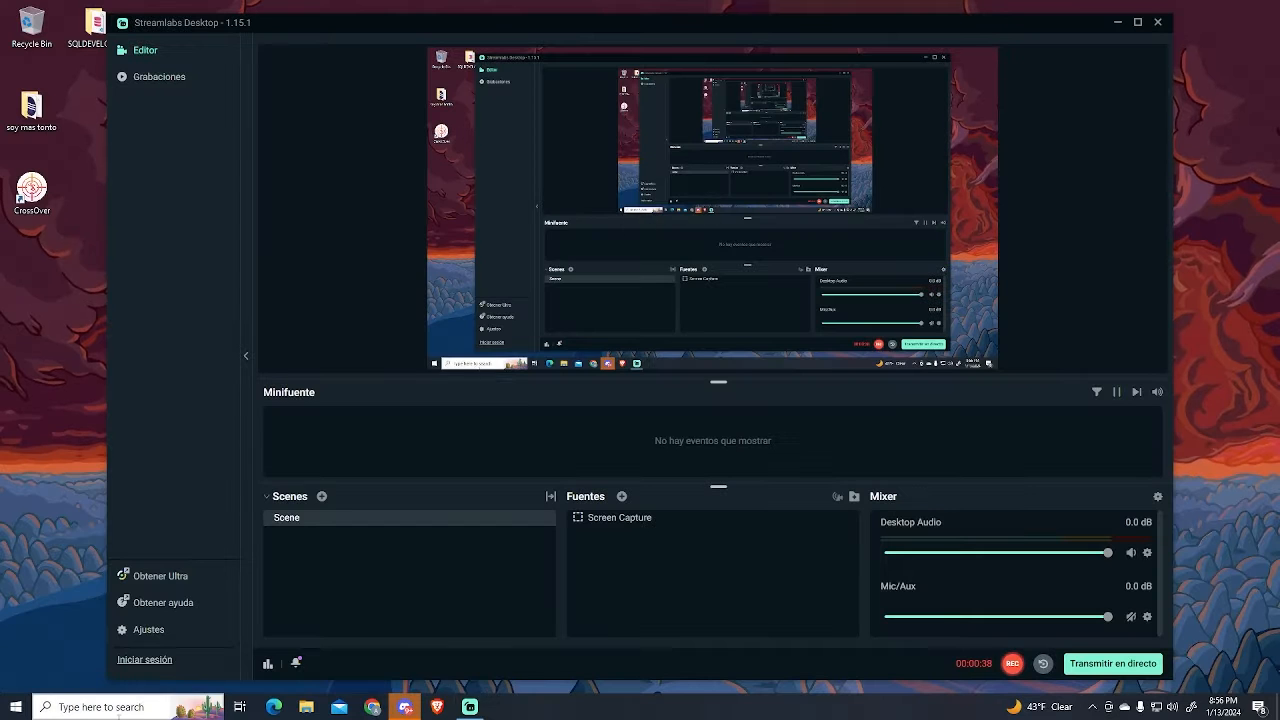
right_click(120, 343)
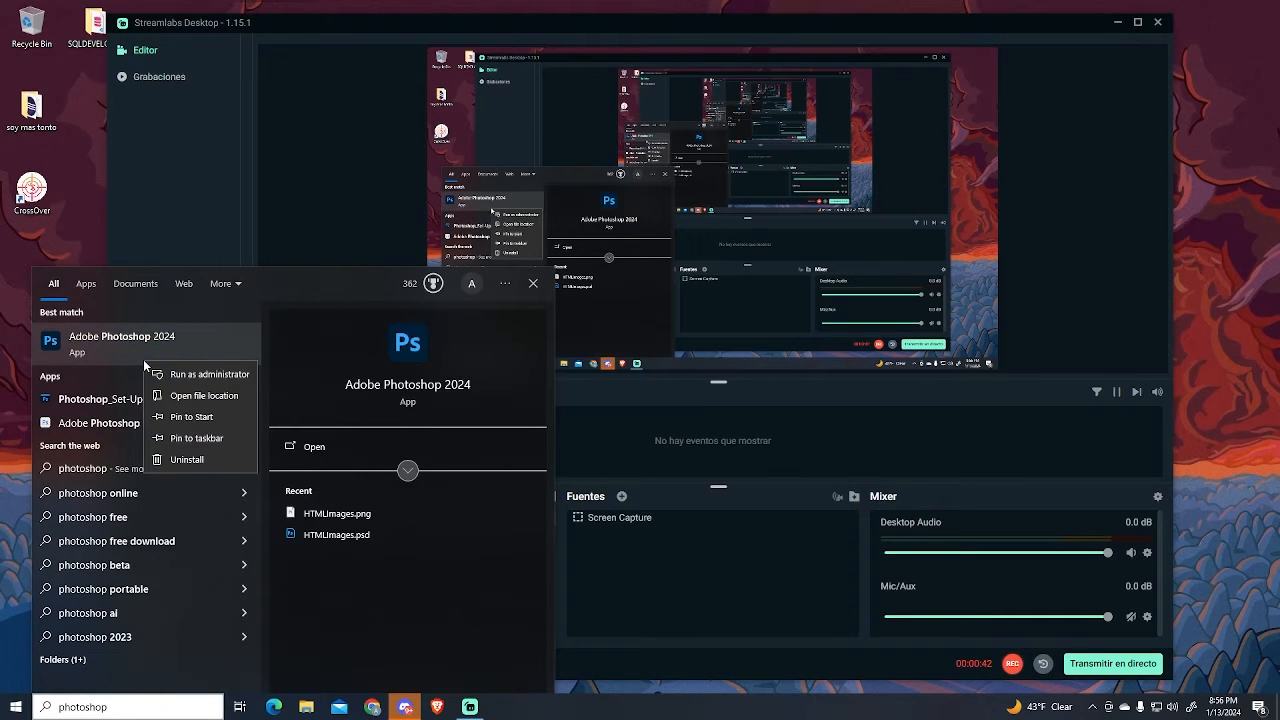
left_click(206, 395)
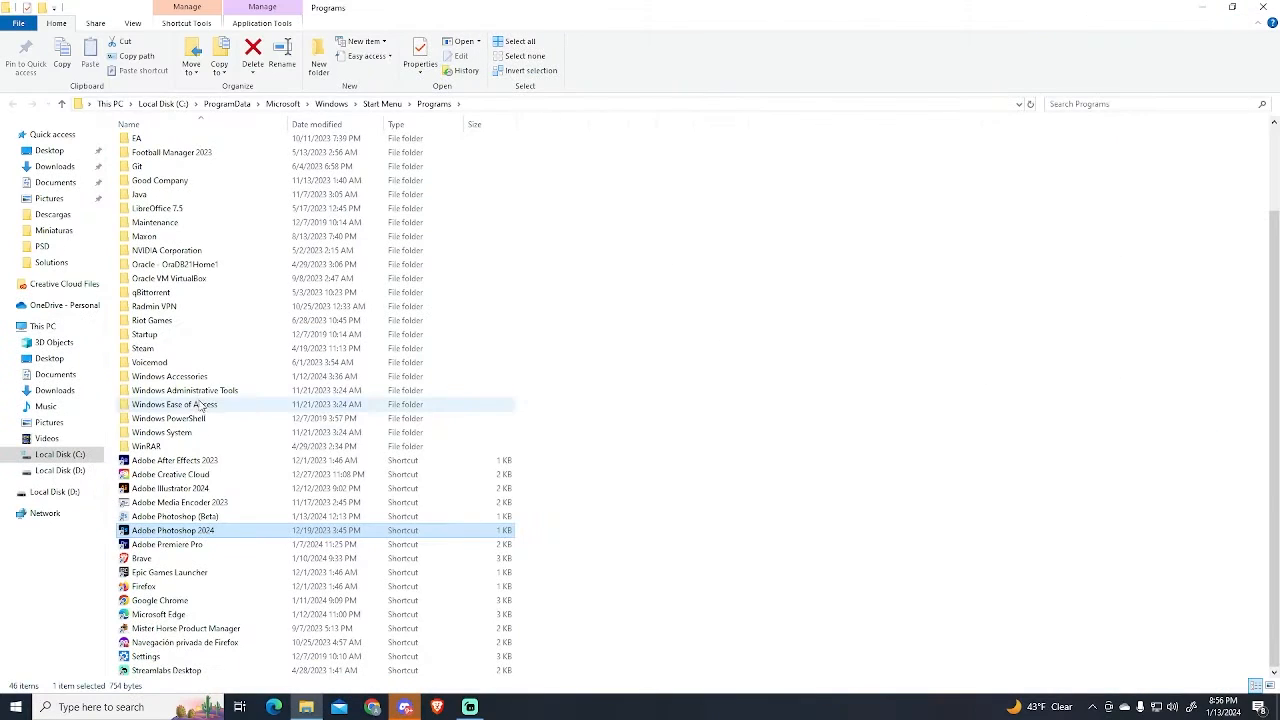
- Go from the Adobe Photoshop 2024 shortcut to the installation folder and open Locales
right_click(174, 530)
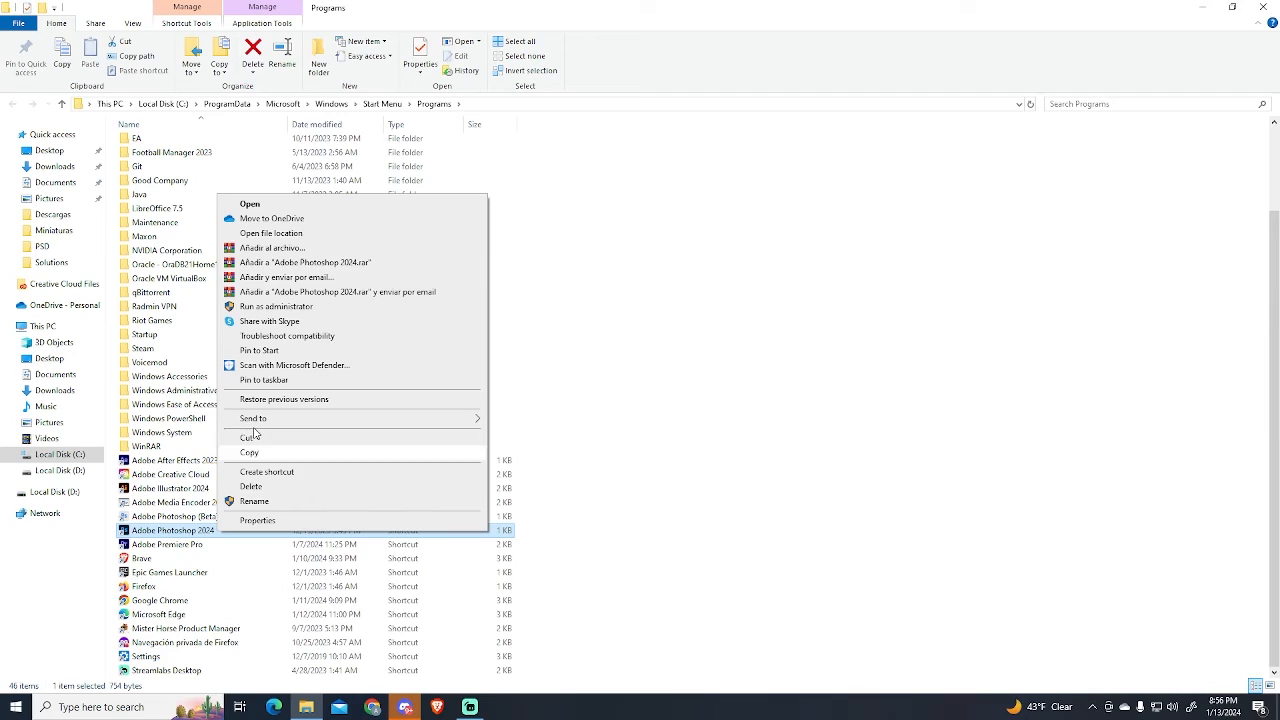
left_click(271, 233)
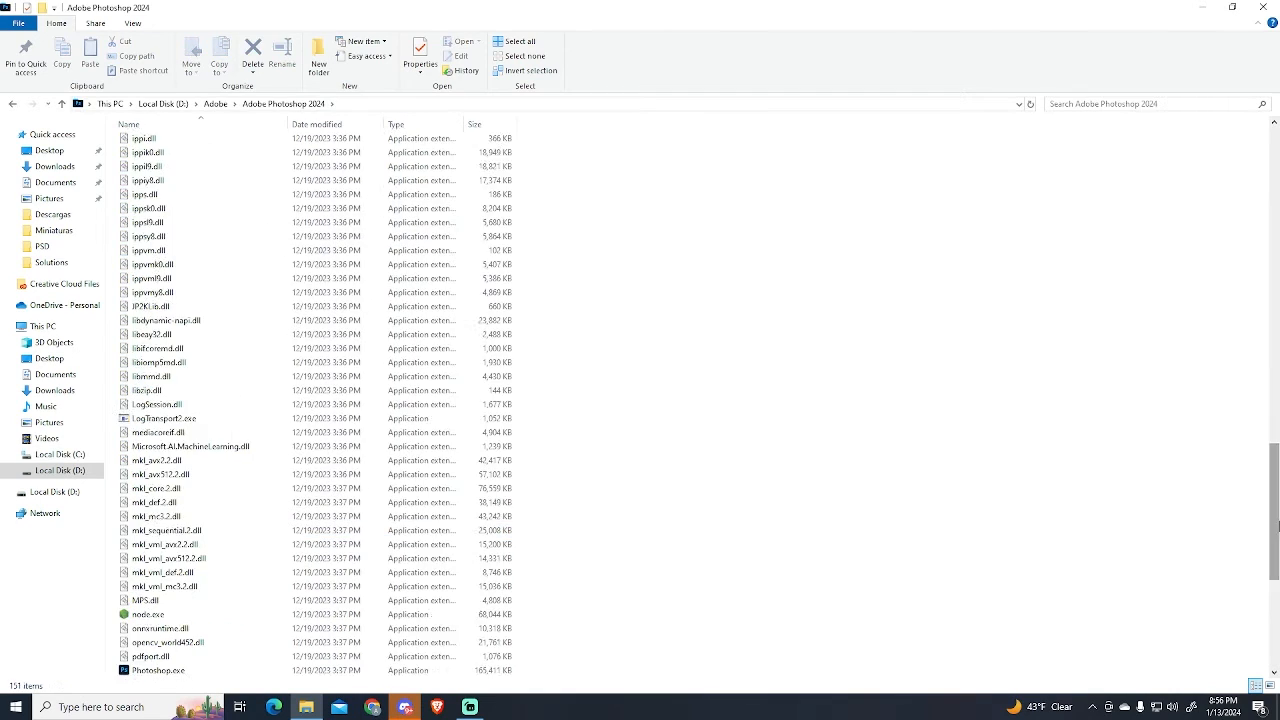
scroll("up", 3)
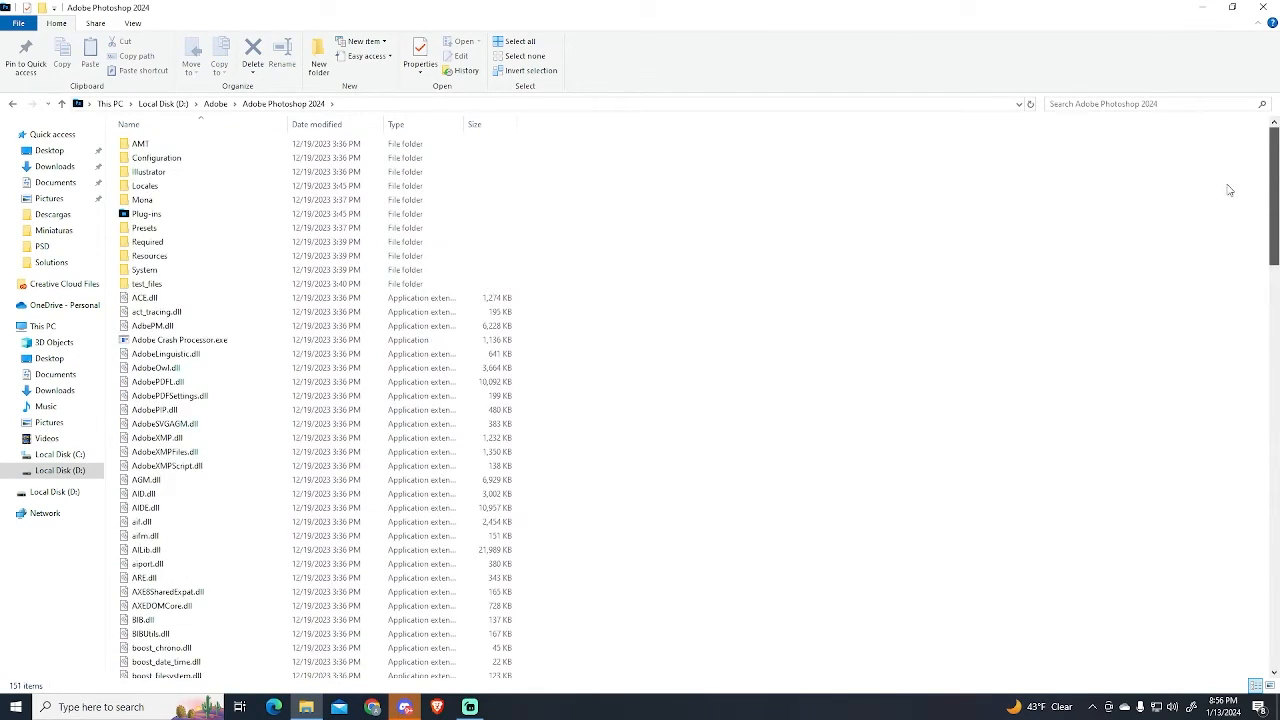
mouse_move(185, 190)
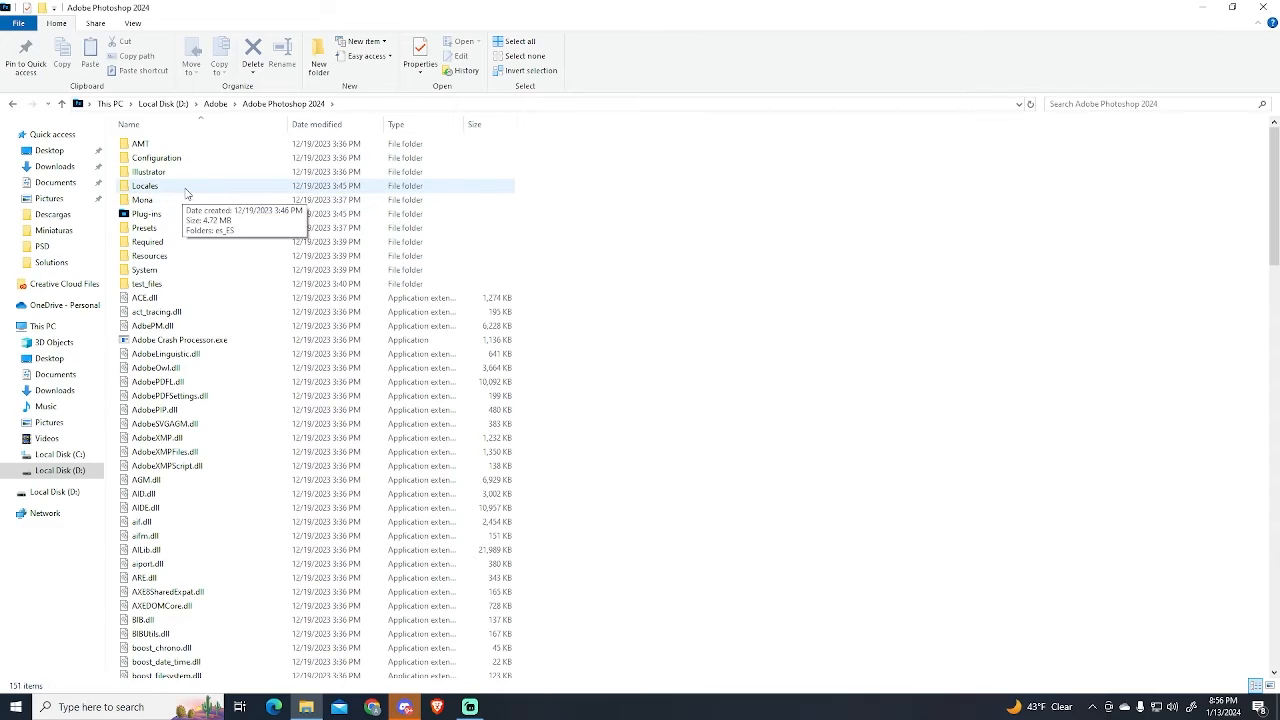
double_click(145, 186)
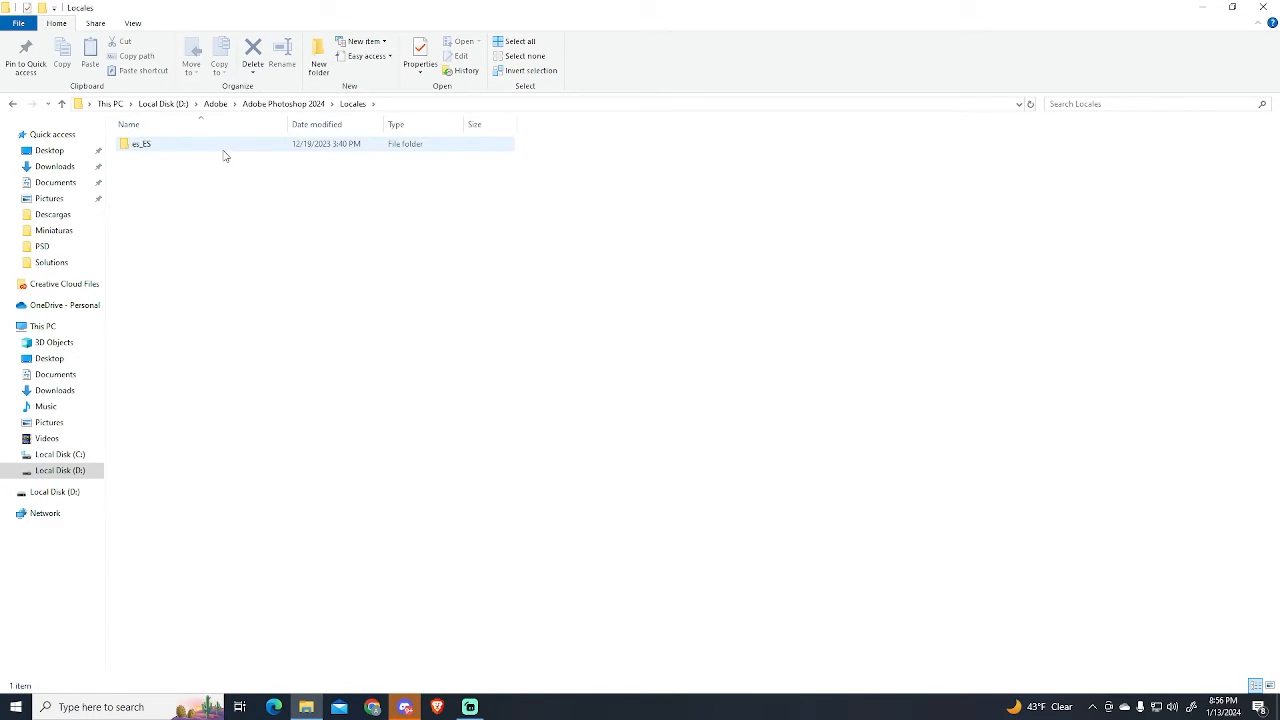
- Open es_ES and choose Rename on the Spanish Photoshop .dat file
double_click(141, 143)
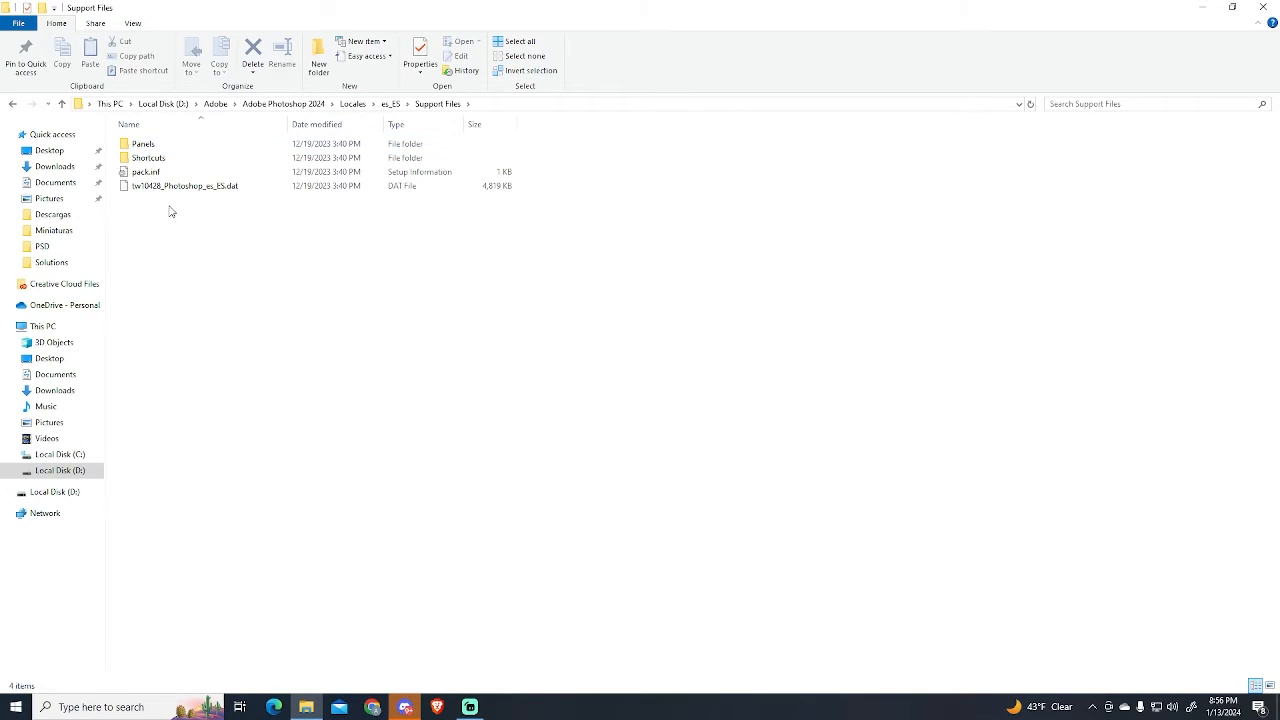
left_click(185, 186)
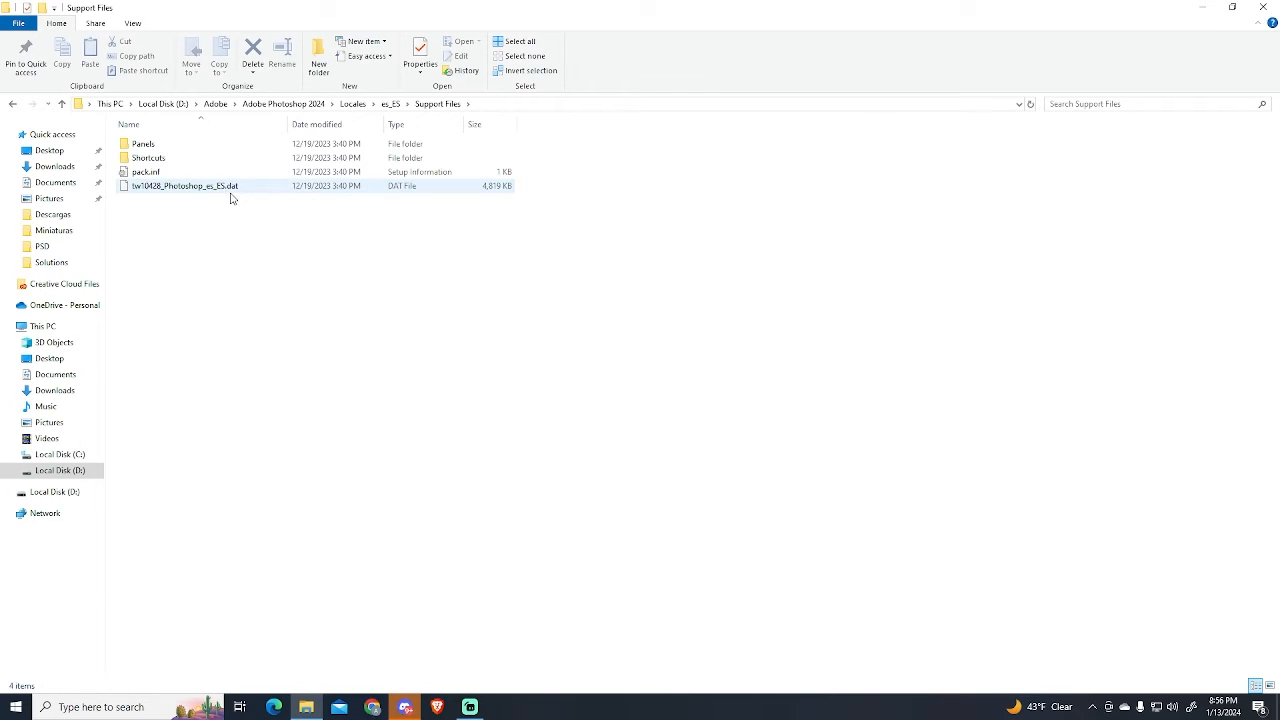
right_click(185, 186)
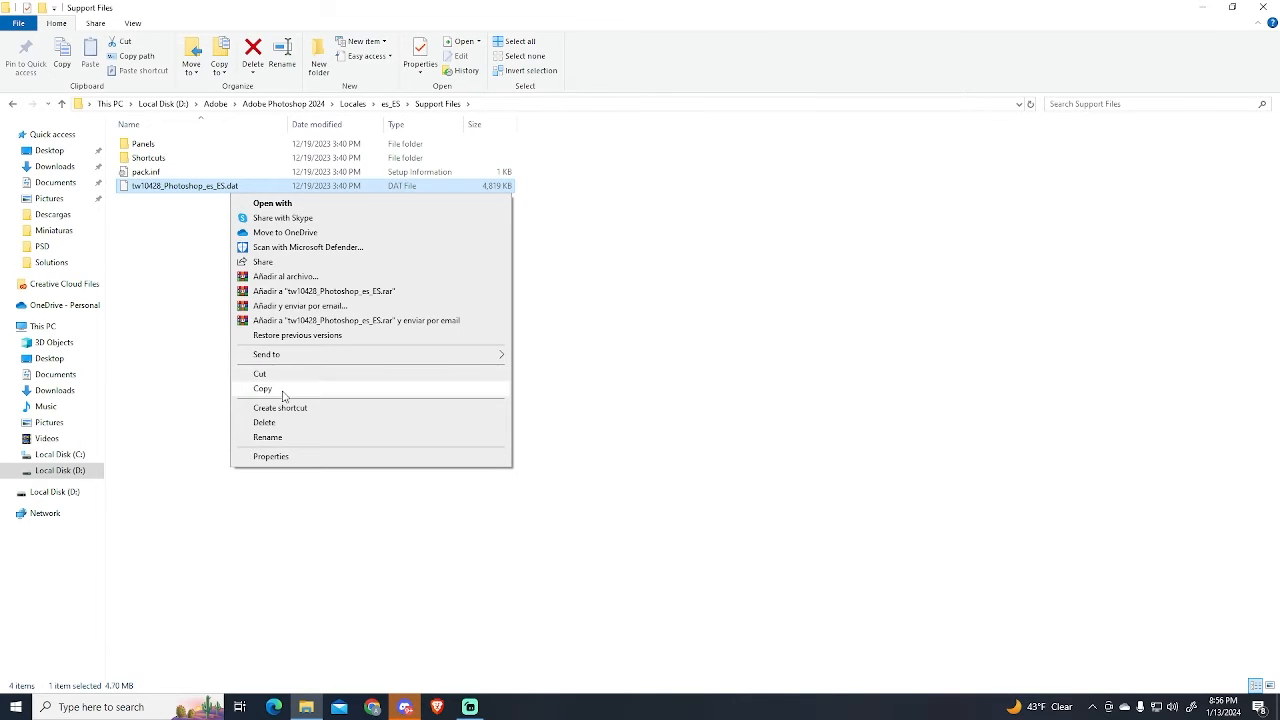
left_click(267, 437)
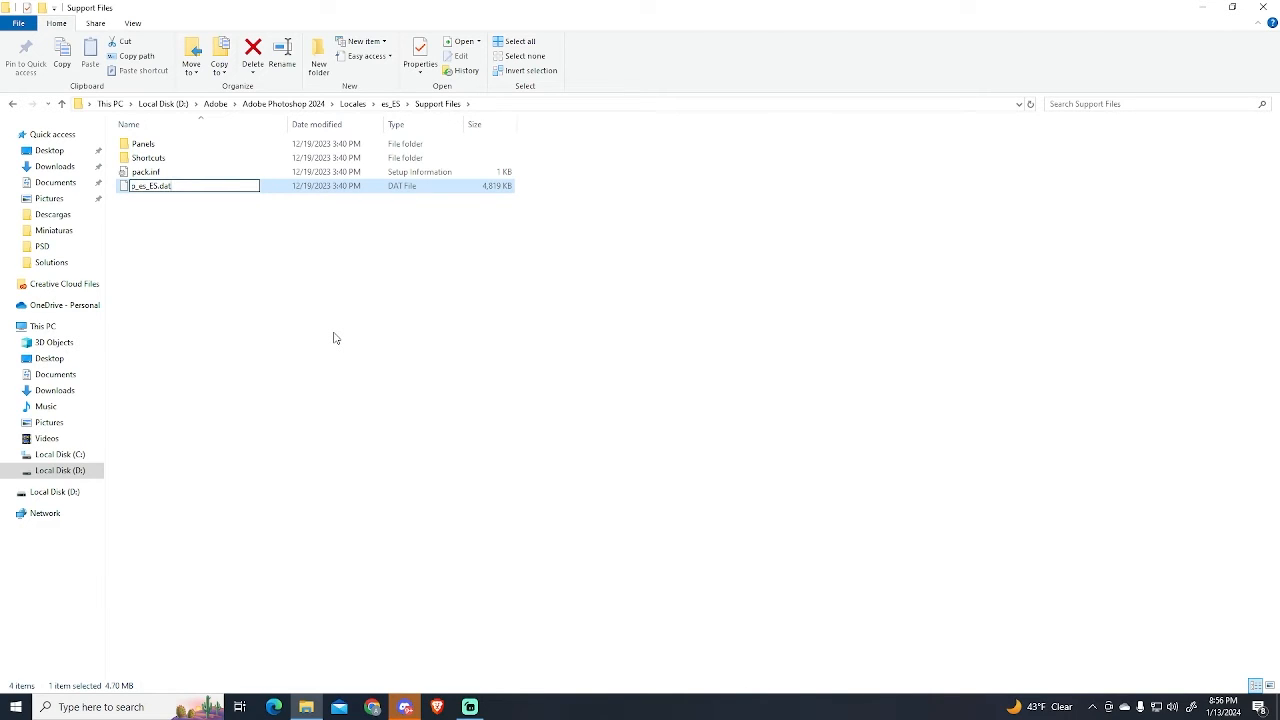
- Confirm the .old rename and the extension warning, then relaunch Photoshop from the taskbar
key("Return")
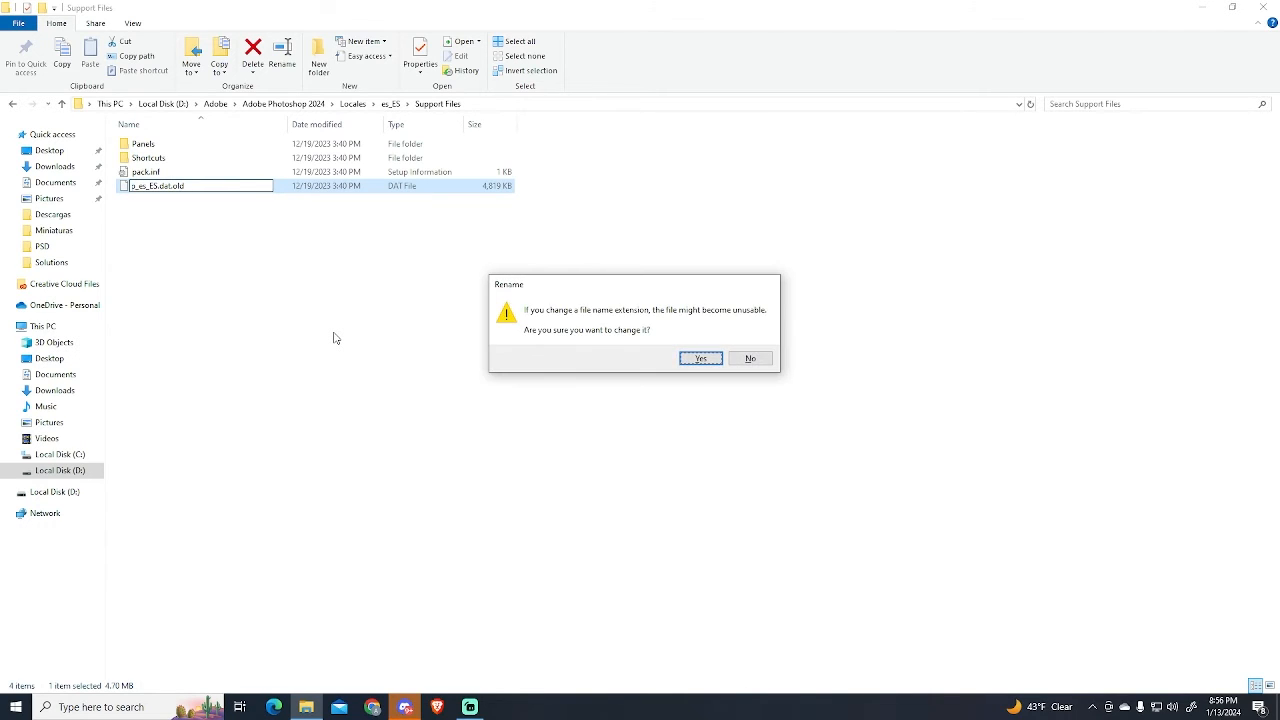
left_click(700, 358)
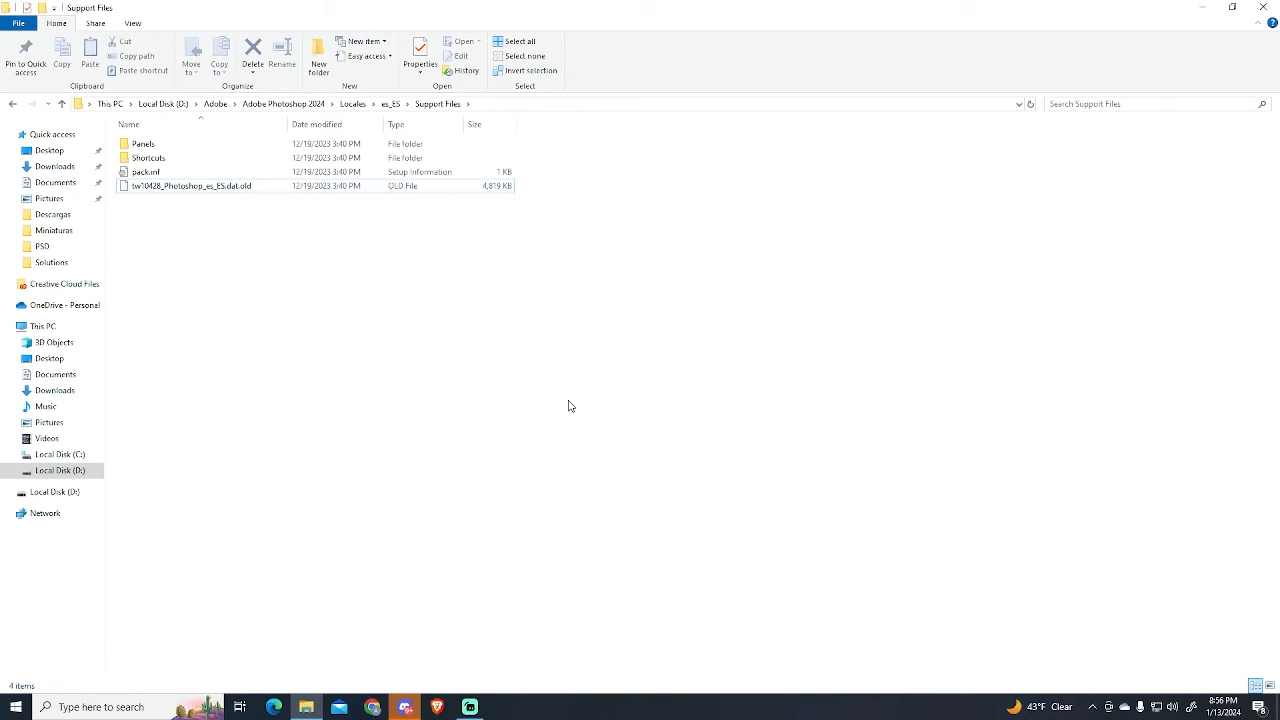
left_click(503, 707)
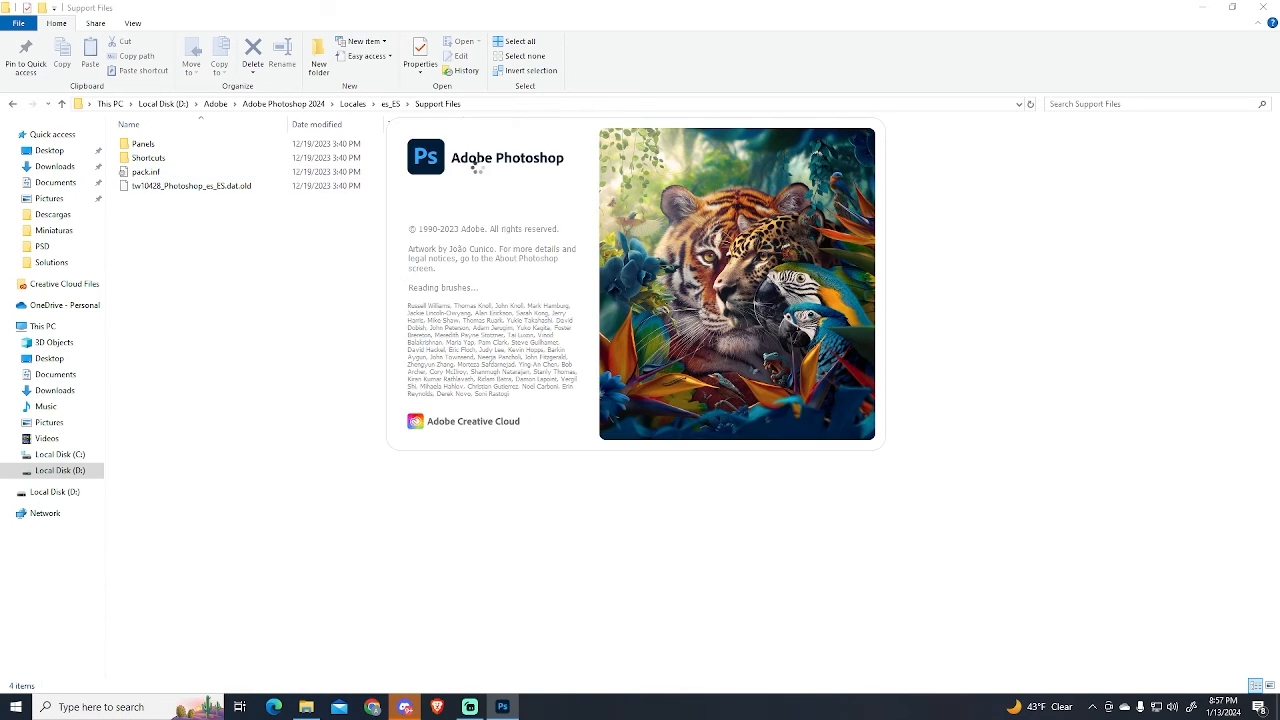